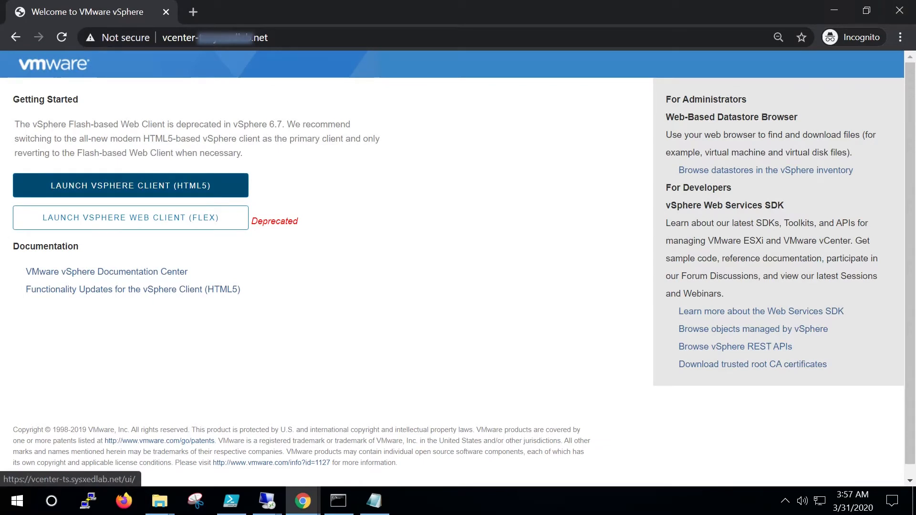
Sign in to the HTML5 vSphere Client and select a VSAN cluster host in Hosts and Clusters
left_click(130, 185)
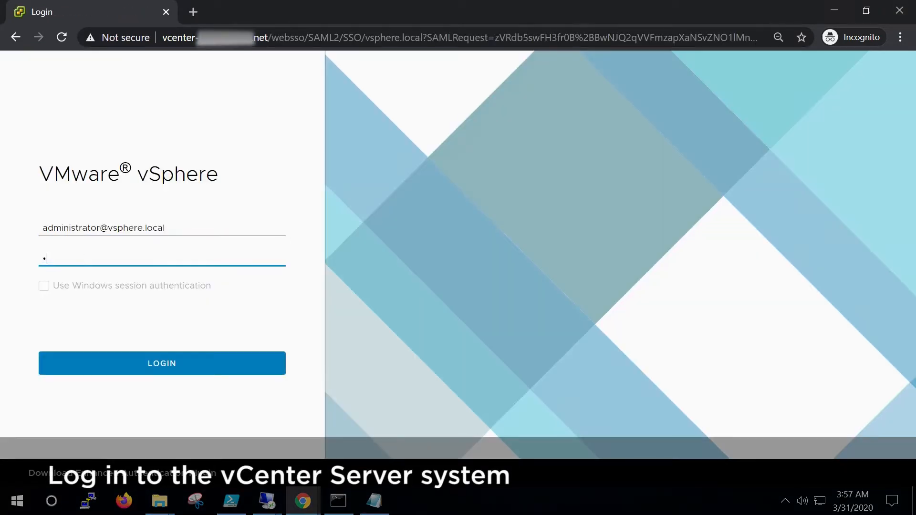
left_click(161, 363)
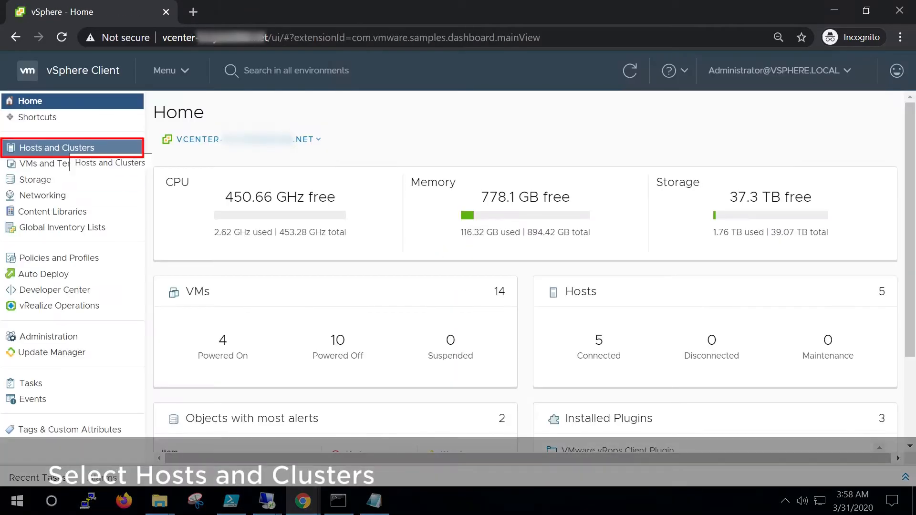
left_click(56, 148)
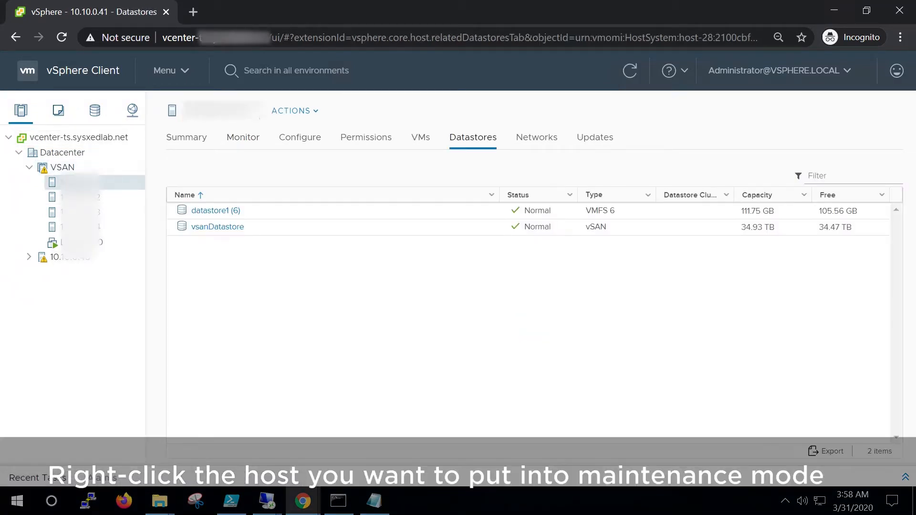
Open Enter Maintenance Mode for the vSAN host, with Ensure accessibility data migration
right_click(97, 182)
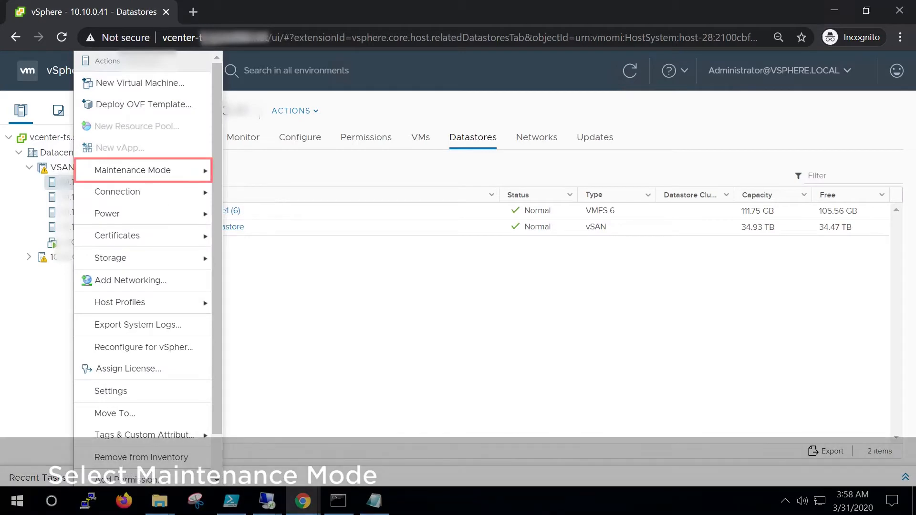
mouse_move(132, 170)
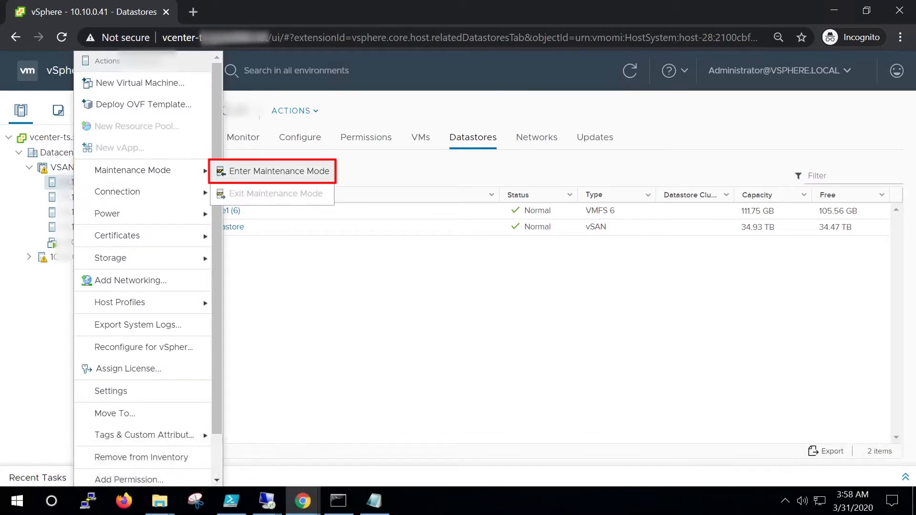
left_click(279, 171)
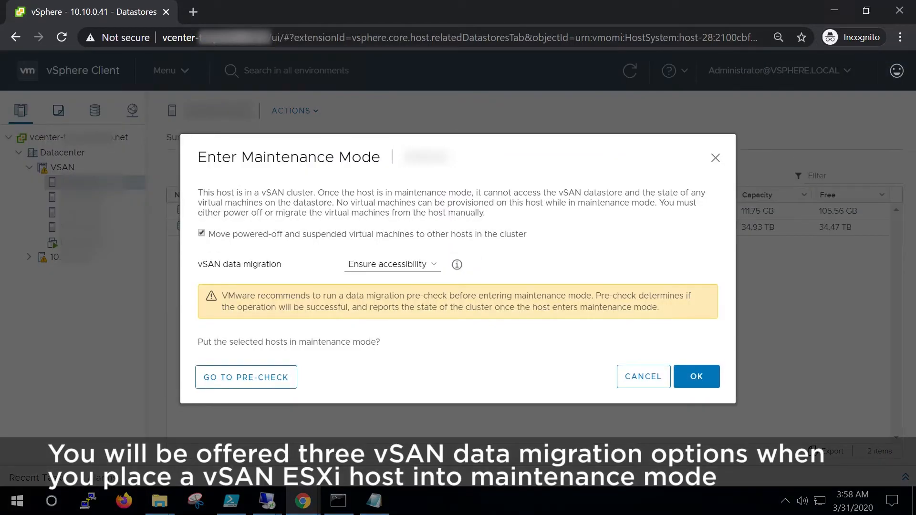
left_click(390, 264)
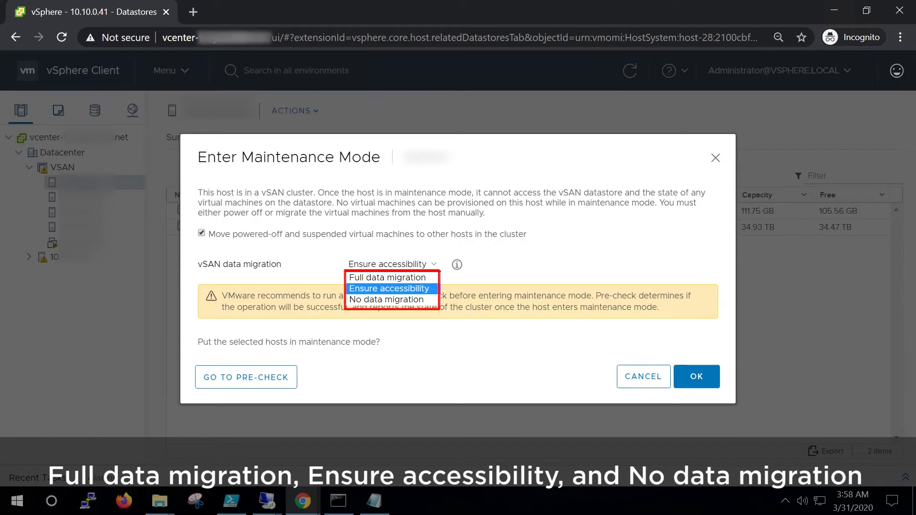
mouse_move(386, 299)
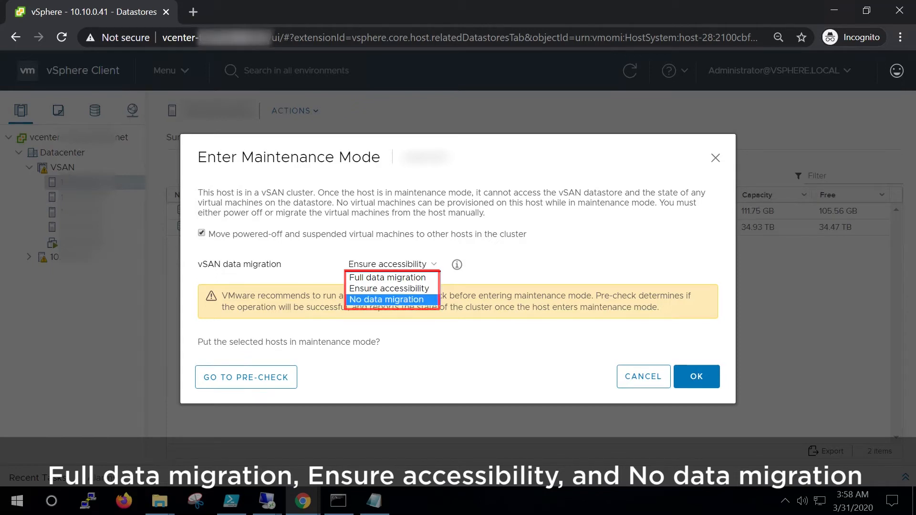
left_click(389, 289)
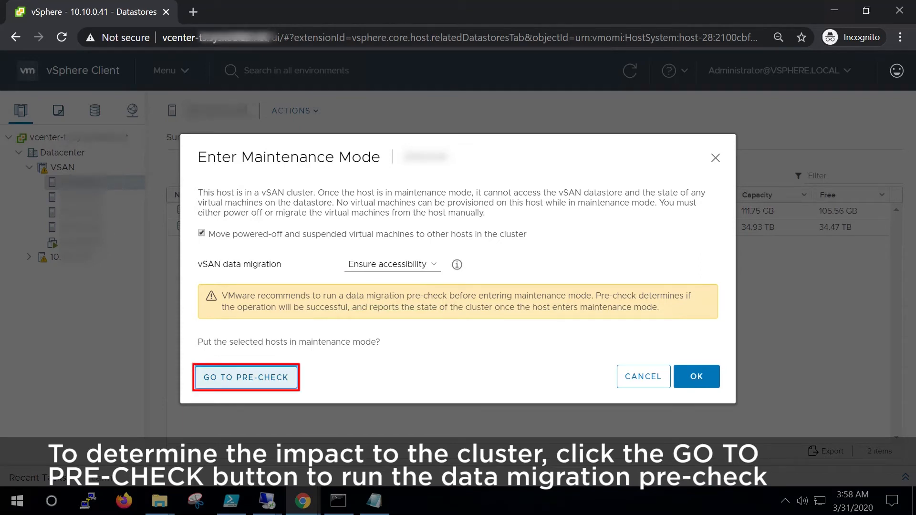
Pass the Ensure accessibility pre-check and confirm entering maintenance mode with OK
left_click(246, 377)
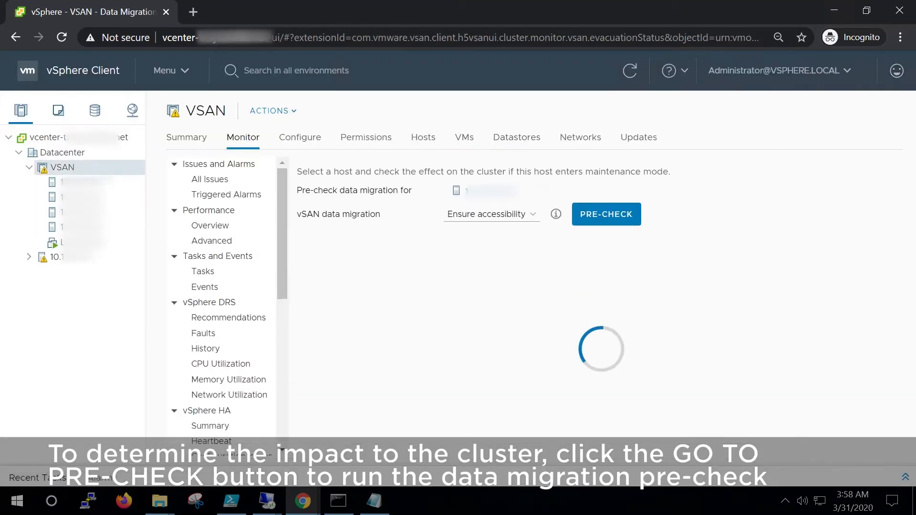
left_click(606, 213)
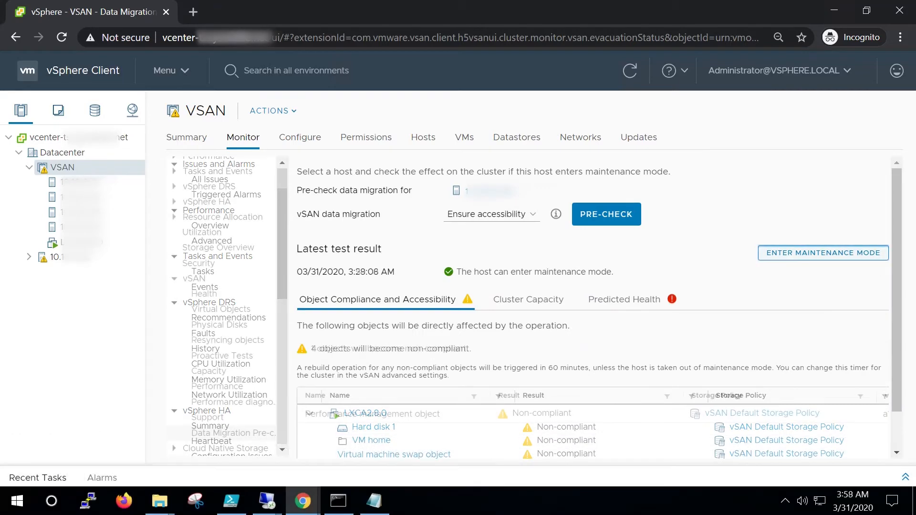
left_click(822, 253)
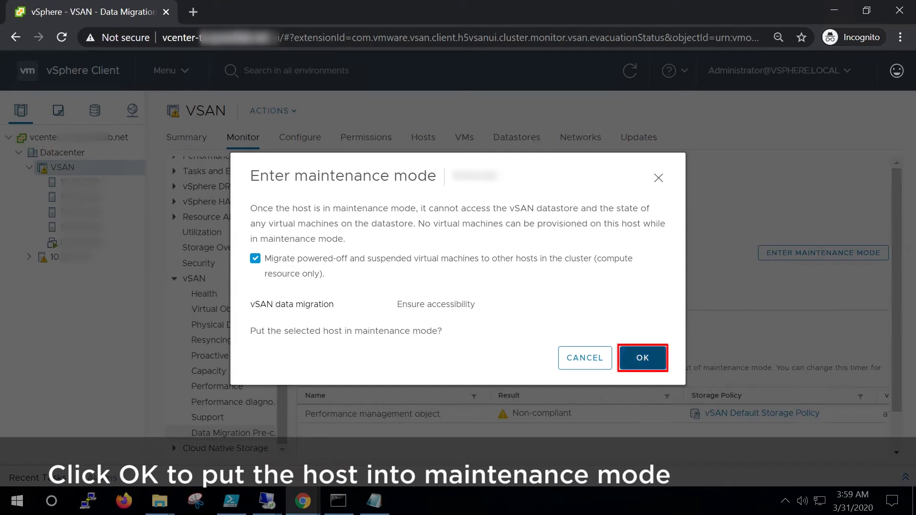
left_click(642, 357)
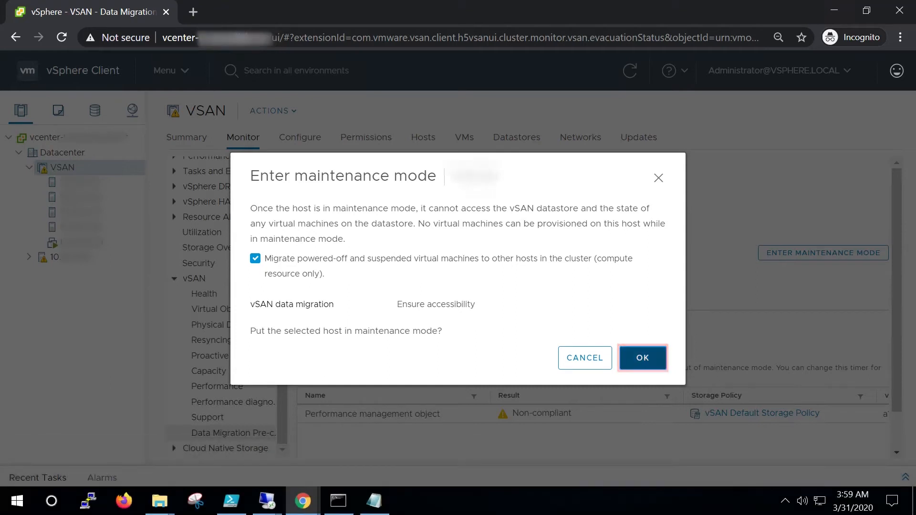
left_click(642, 357)
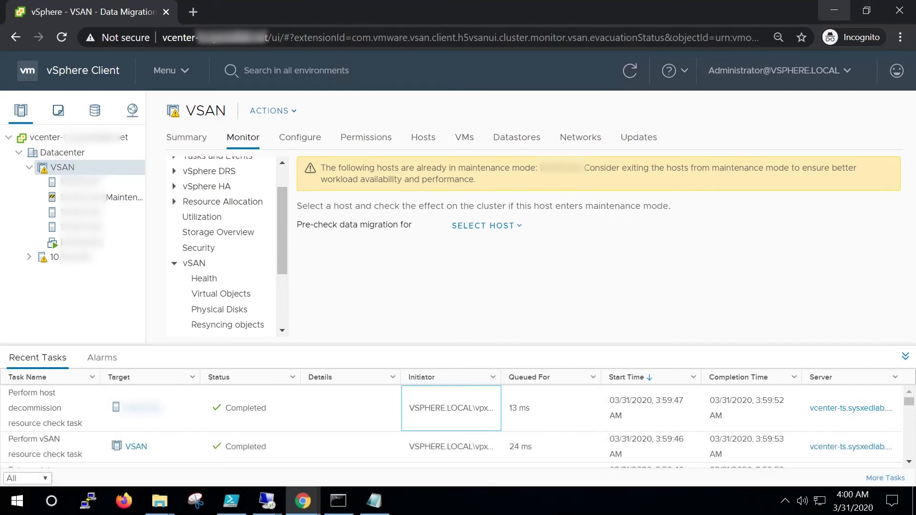
Choose Exit Maintenance Mode from the maintenance-mode host's actions menu
right_click(82, 197)
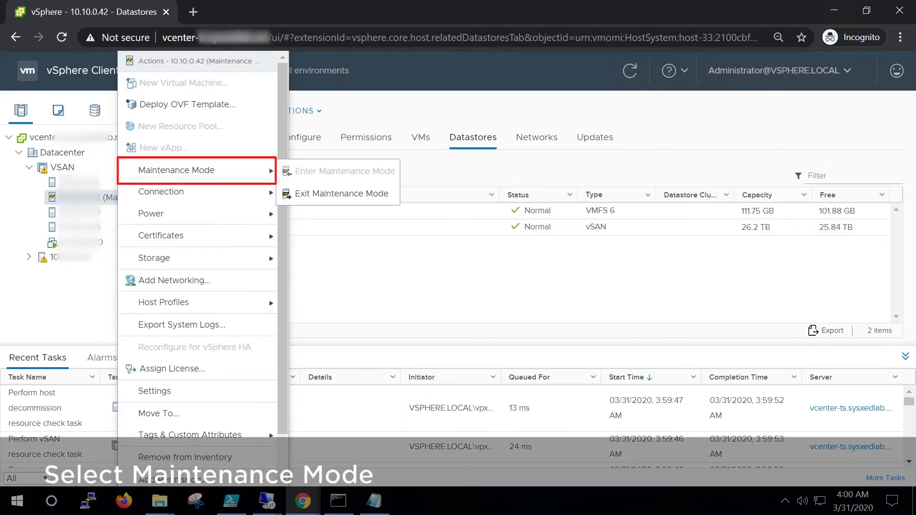
left_click(342, 194)
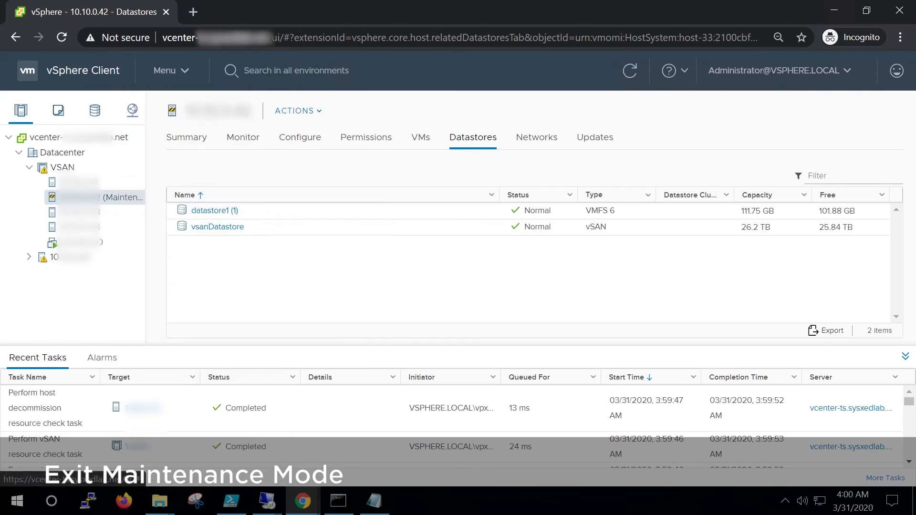